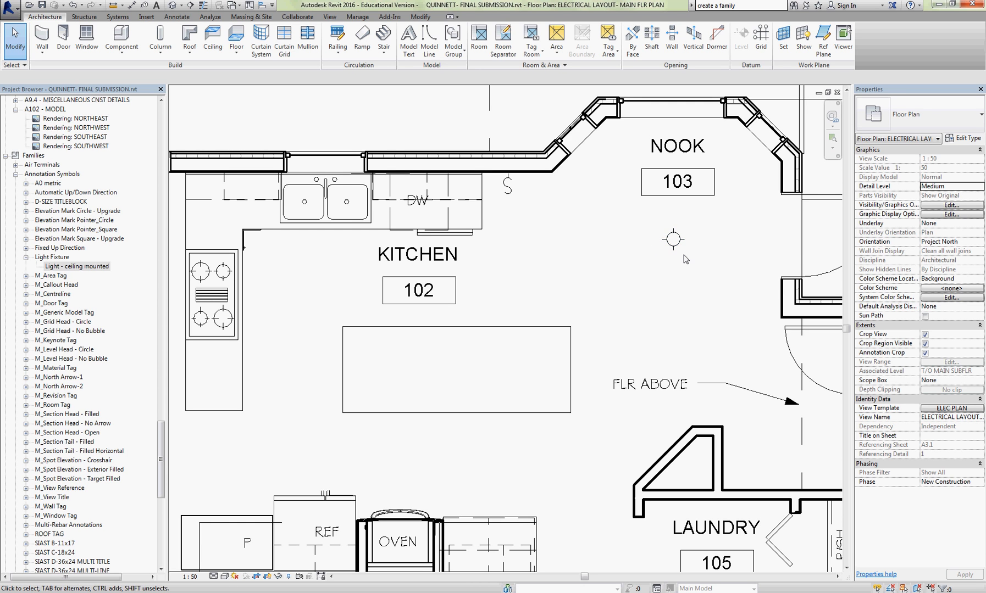
left_click(418, 201)
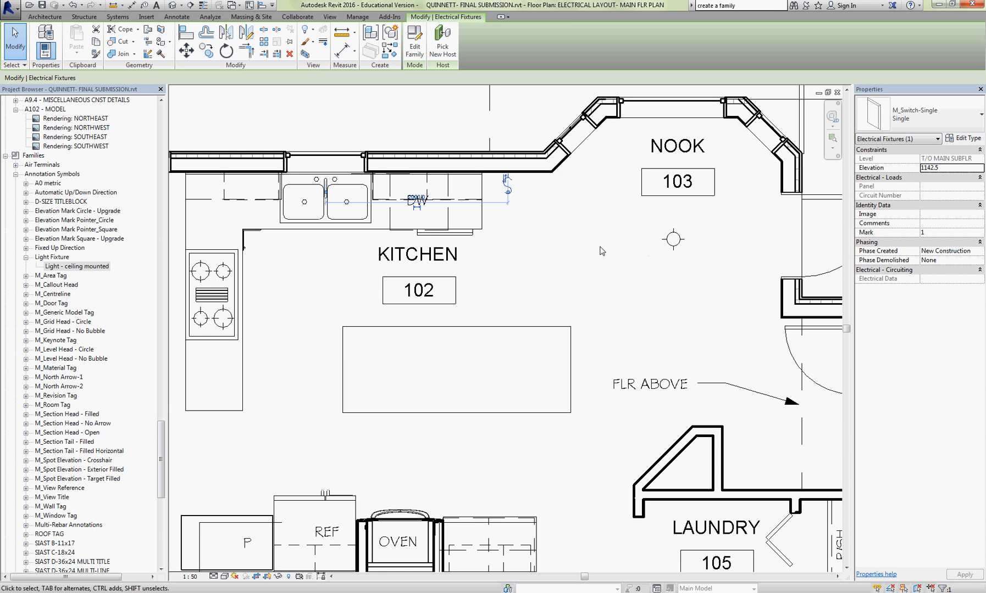